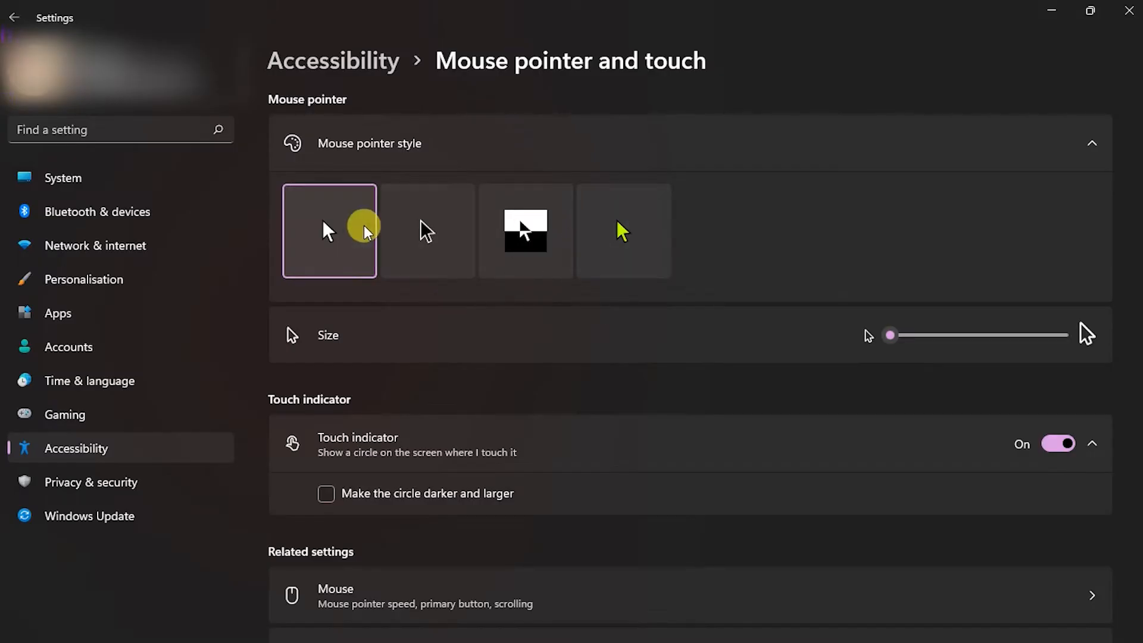
Enlarge the mouse pointer size slider, then return it to the smallest size
{"action": "left_click_drag", "start_coordinate": [890, 335], "coordinate": [914, 335]}
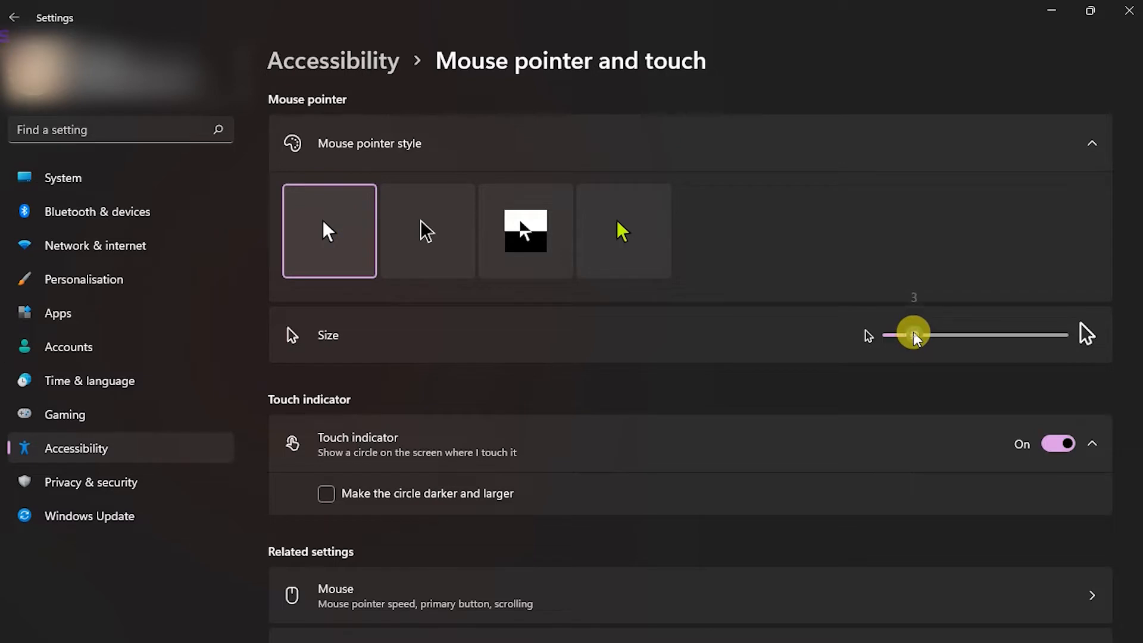
{"action": "left_click_drag", "start_coordinate": [912, 335], "coordinate": [932, 334]}
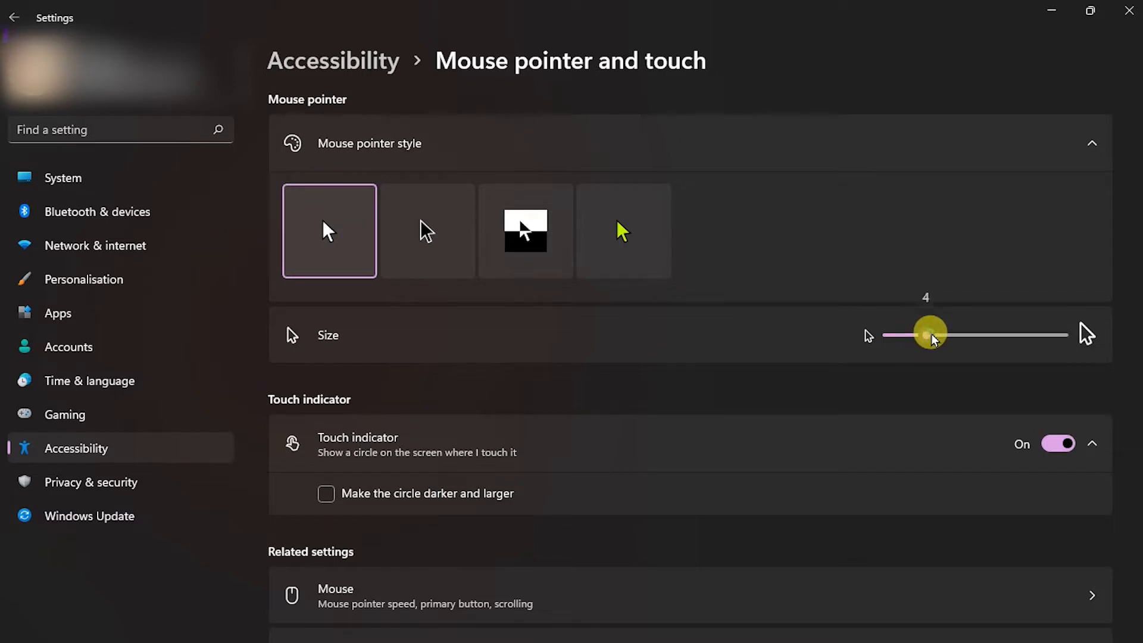
{"action": "left_click_drag", "start_coordinate": [930, 335], "coordinate": [886, 337]}
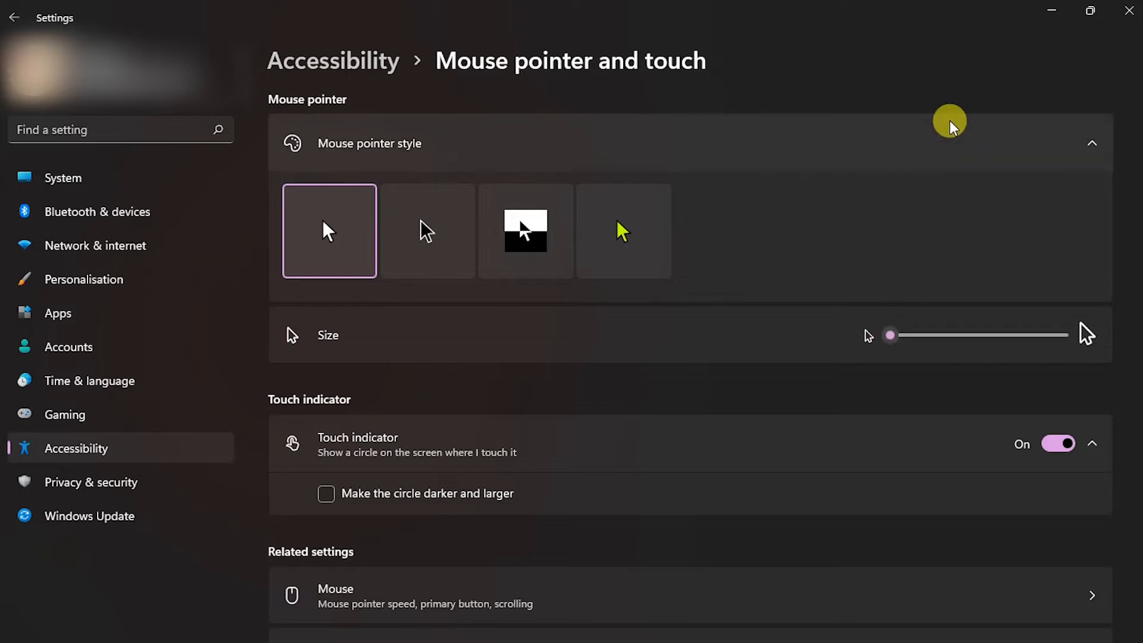
{"action": "mouse_move", "coordinate": [1018, 29]}
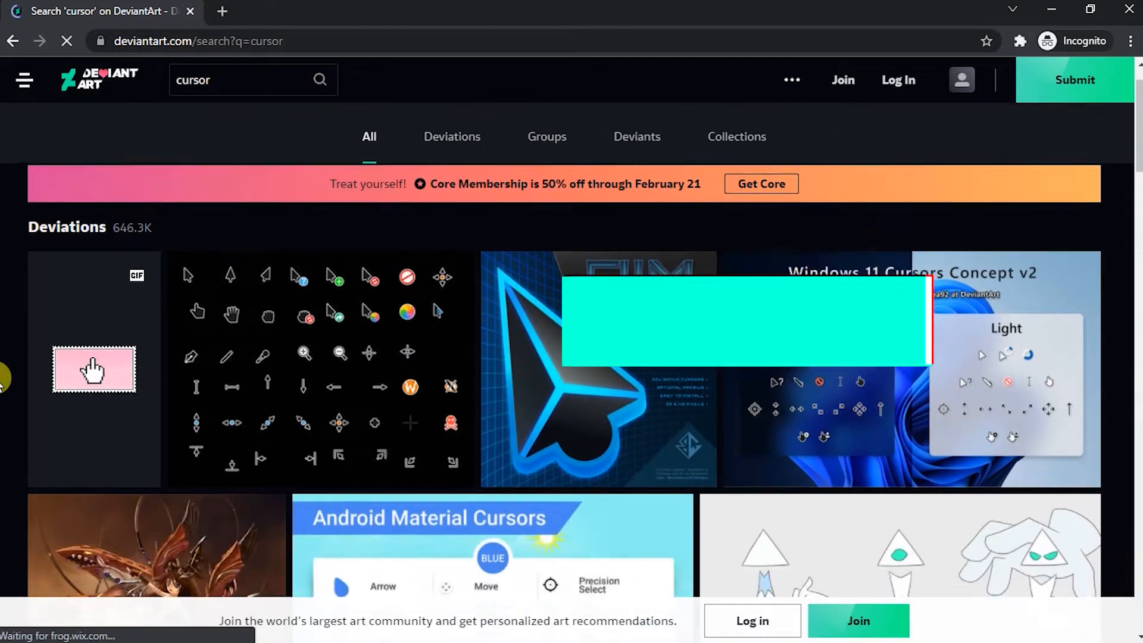
Download the Overwatch Pointer cursor set after logging in to the DeviantArt account
{"action": "scroll", "scroll_direction": "down", "scroll_amount": 3}
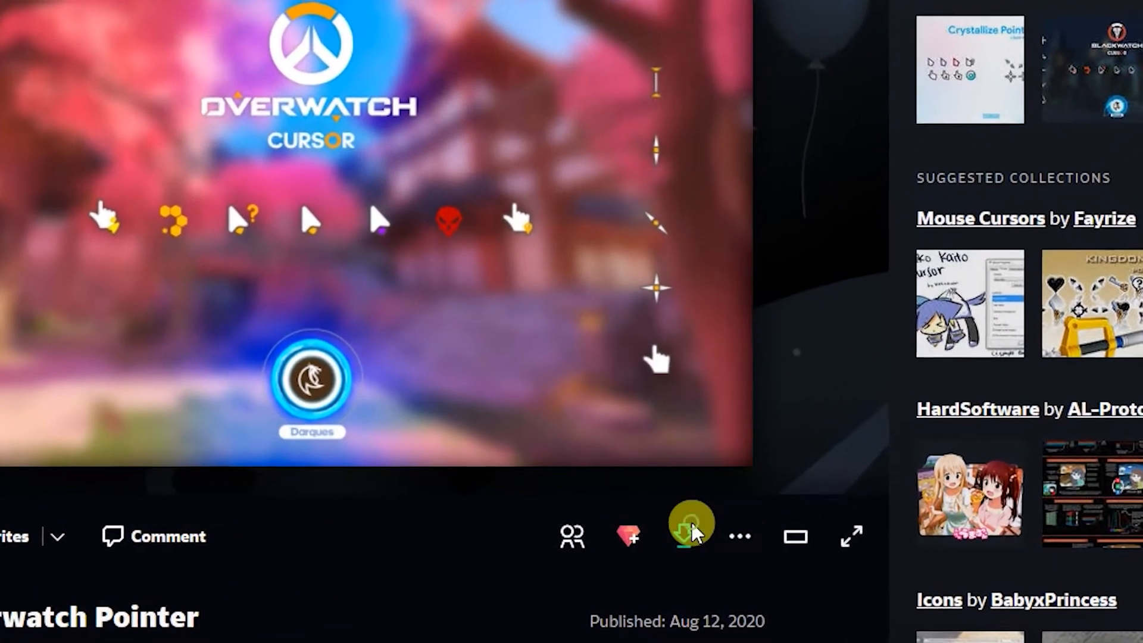
{"action": "left_click", "coordinate": [688, 537]}
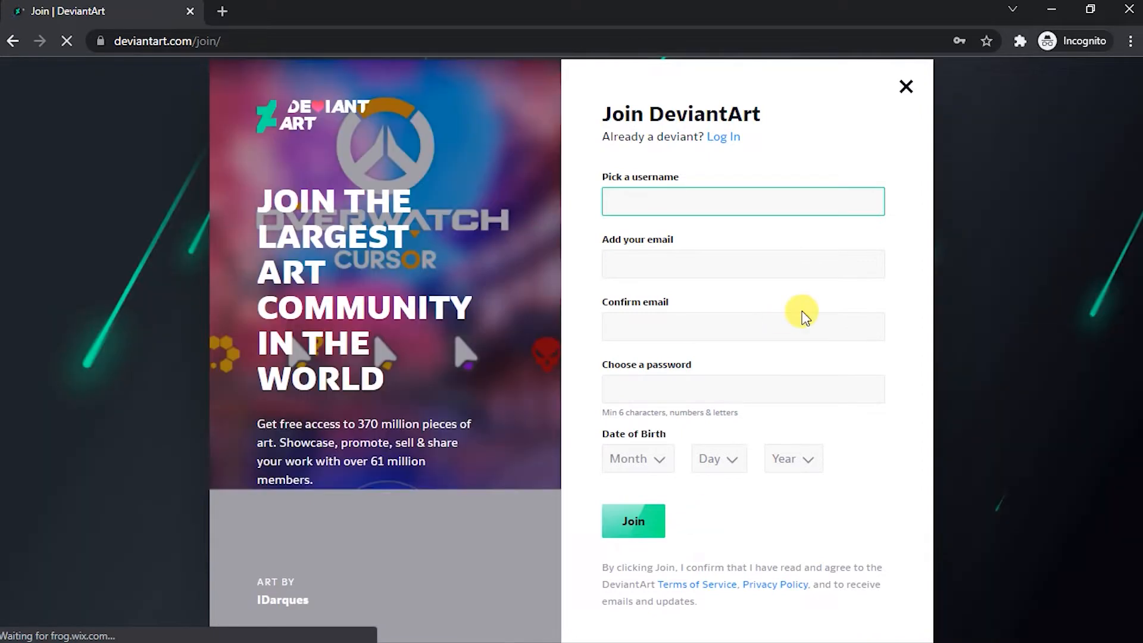
{"action": "left_click", "coordinate": [723, 137]}
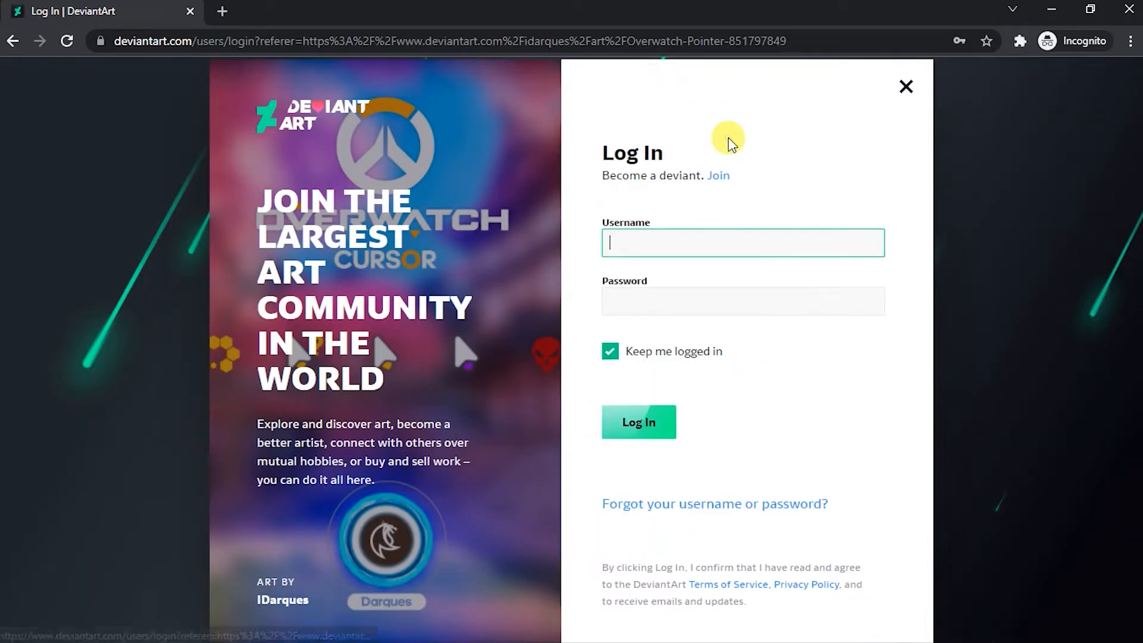
{"action": "left_click", "coordinate": [639, 422]}
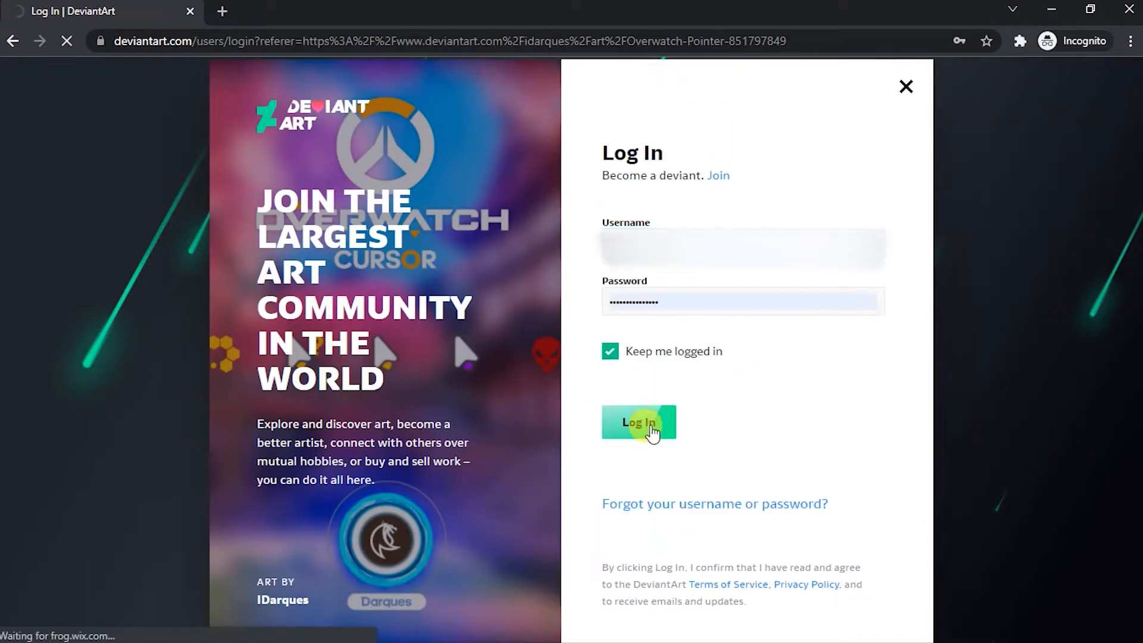
{"action": "left_click", "coordinate": [639, 422]}
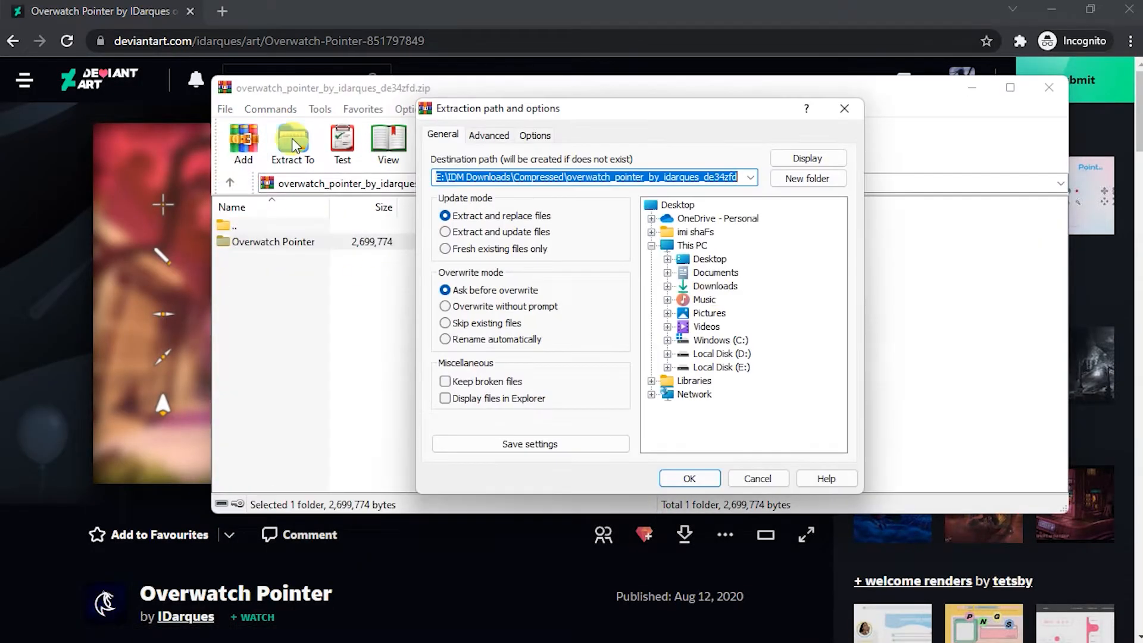
Extract the Overwatch Pointer folder, then download and open the Spore Pointer archive
{"action": "left_click", "coordinate": [690, 478]}
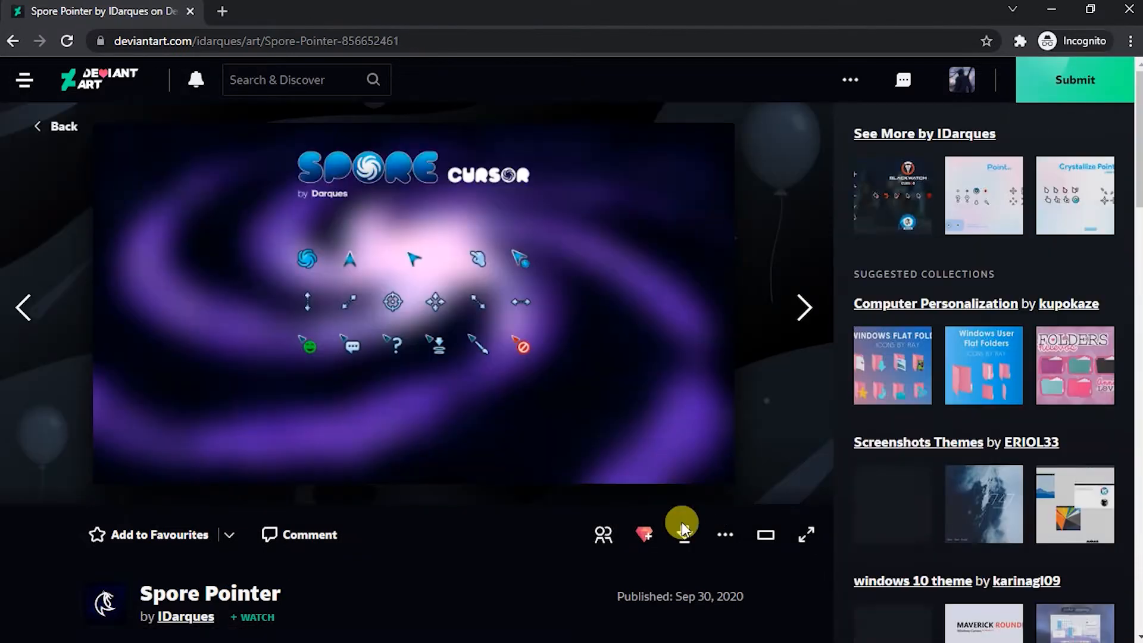
{"action": "left_click", "coordinate": [684, 534]}
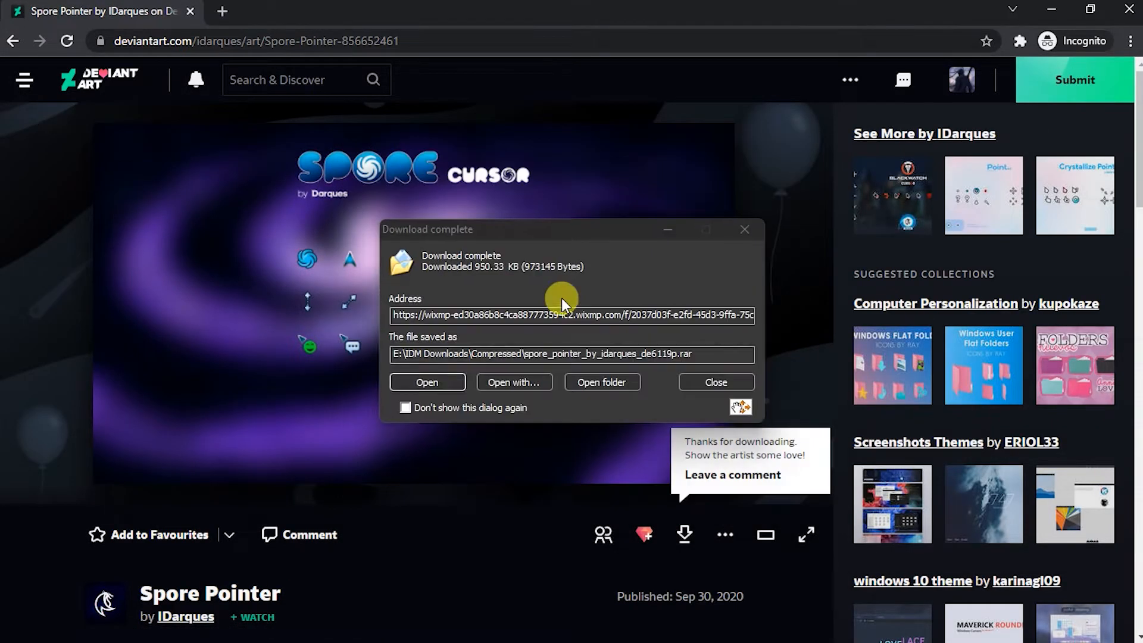
{"action": "left_click", "coordinate": [427, 383]}
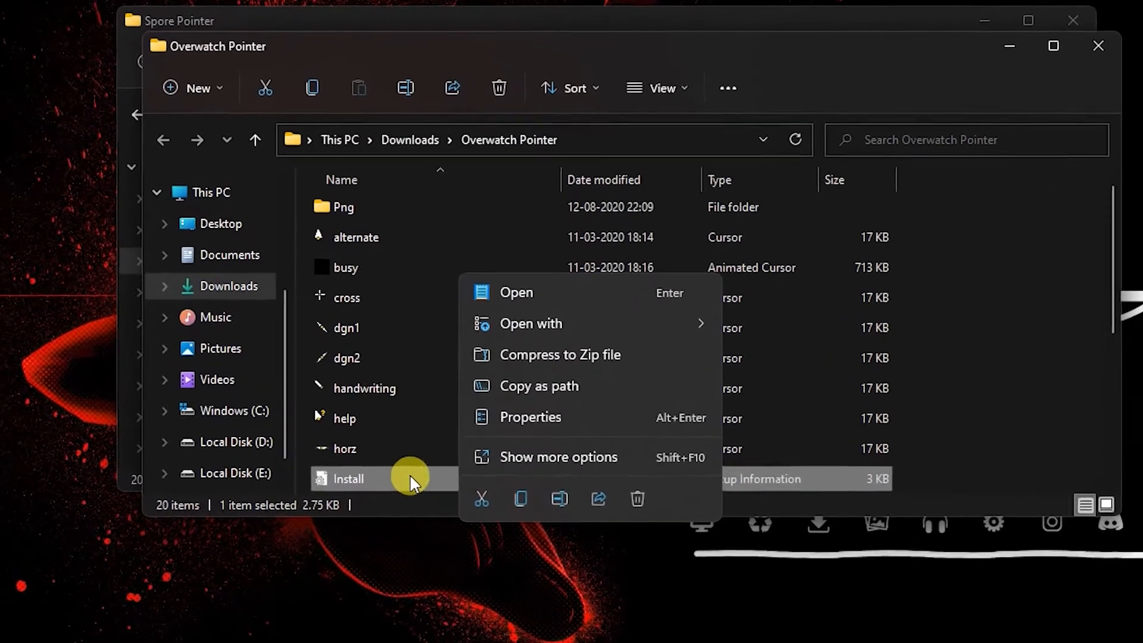
Install Install.inf from the Overwatch Pointer folder and close Mouse Properties
{"action": "left_click", "coordinate": [558, 457]}
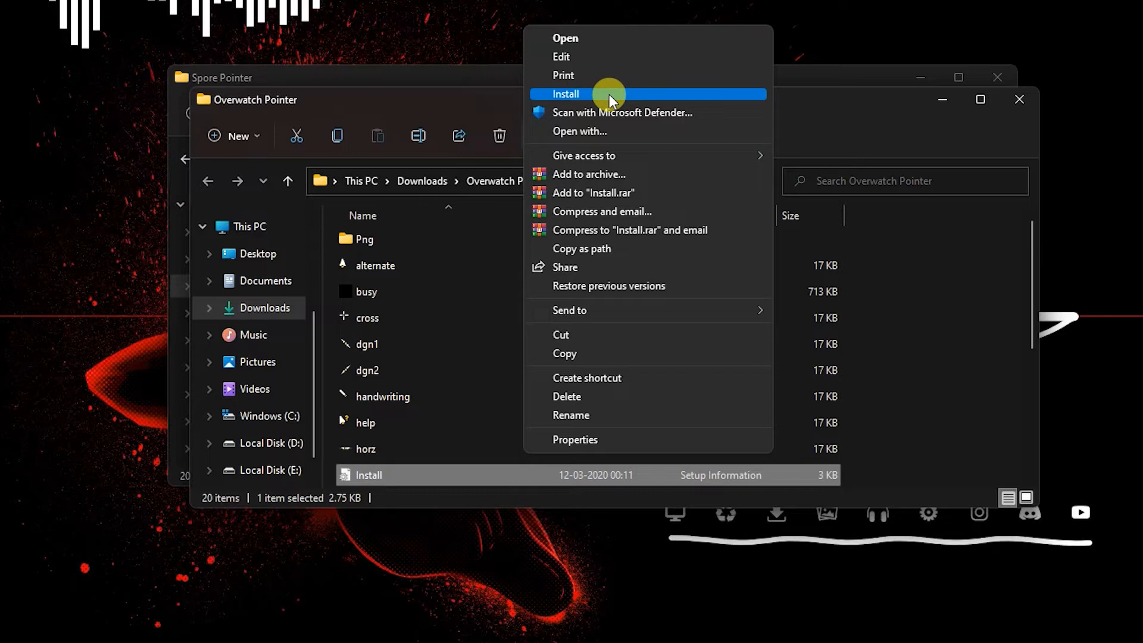
{"action": "left_click", "coordinate": [566, 94]}
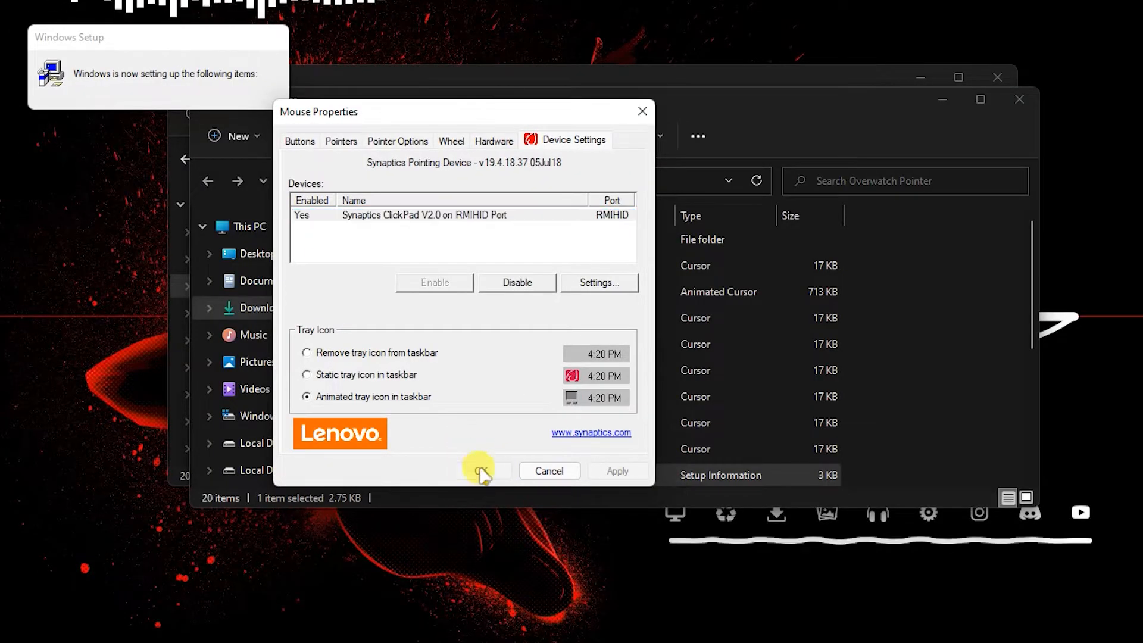
{"action": "left_click", "coordinate": [483, 471]}
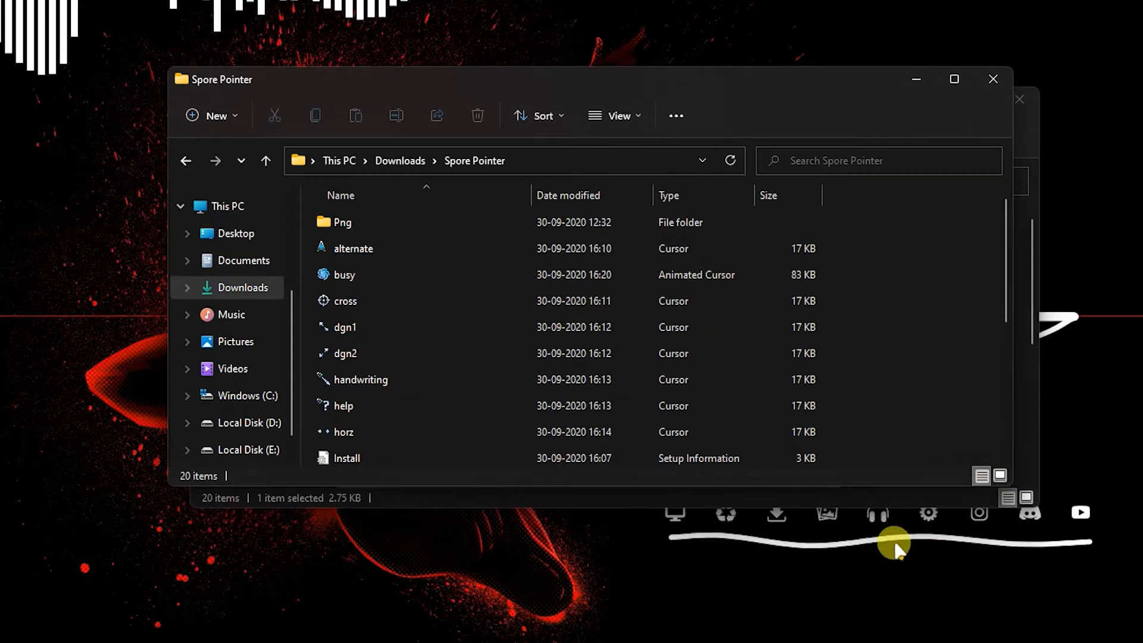
{"action": "mouse_move", "coordinate": [995, 123]}
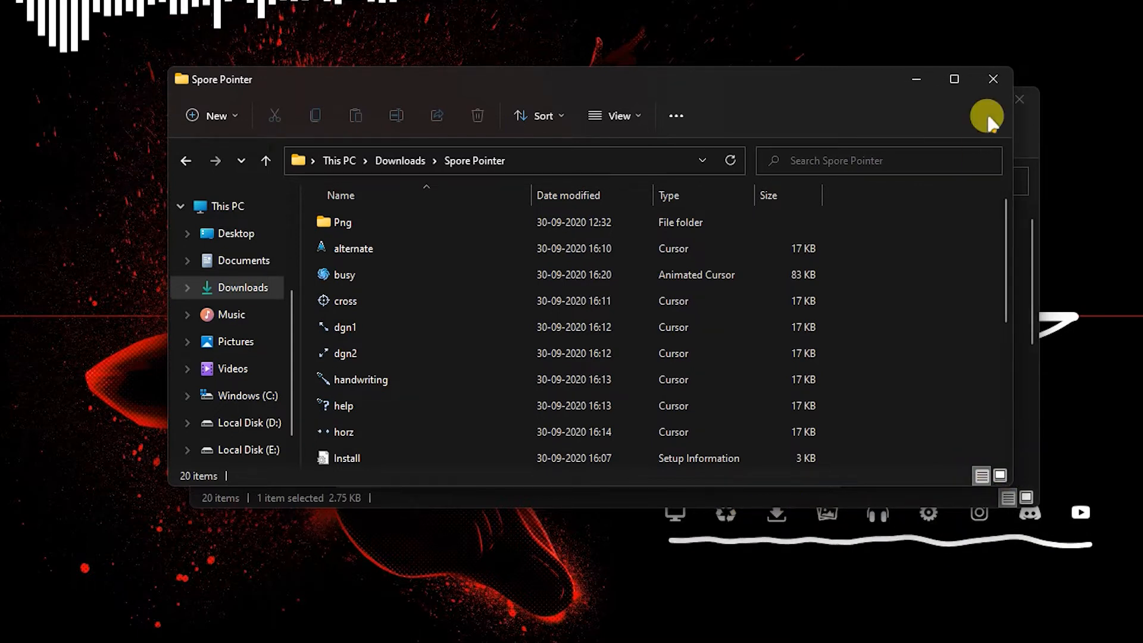
Install the Spore Pointer setup file and replace the existing scheme
{"action": "left_click", "coordinate": [347, 453]}
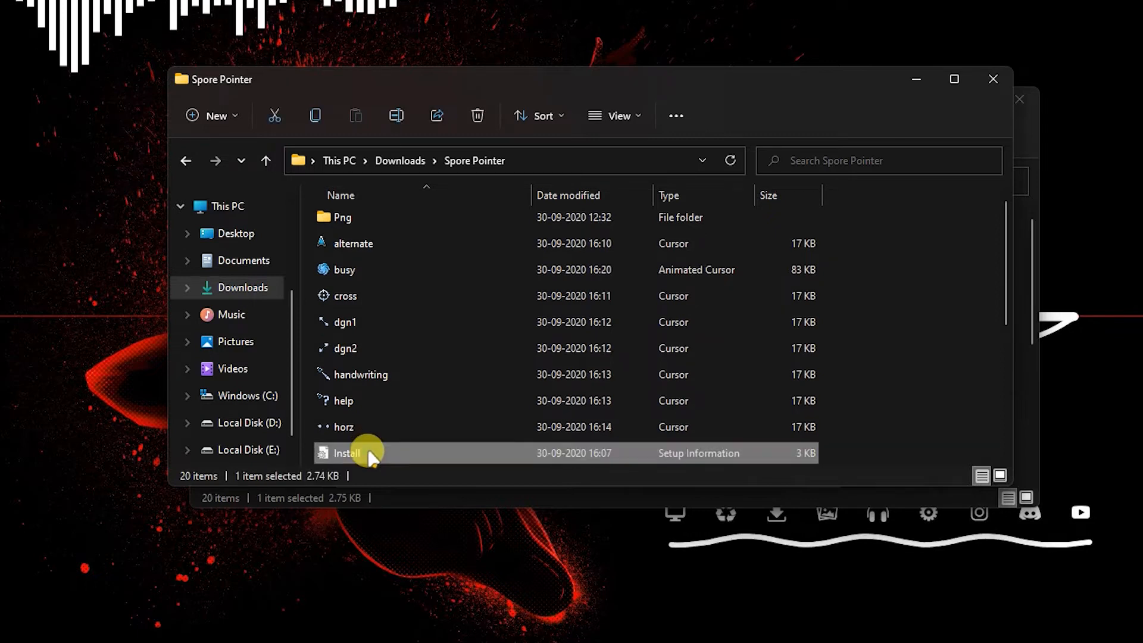
{"action": "right_click", "coordinate": [364, 452]}
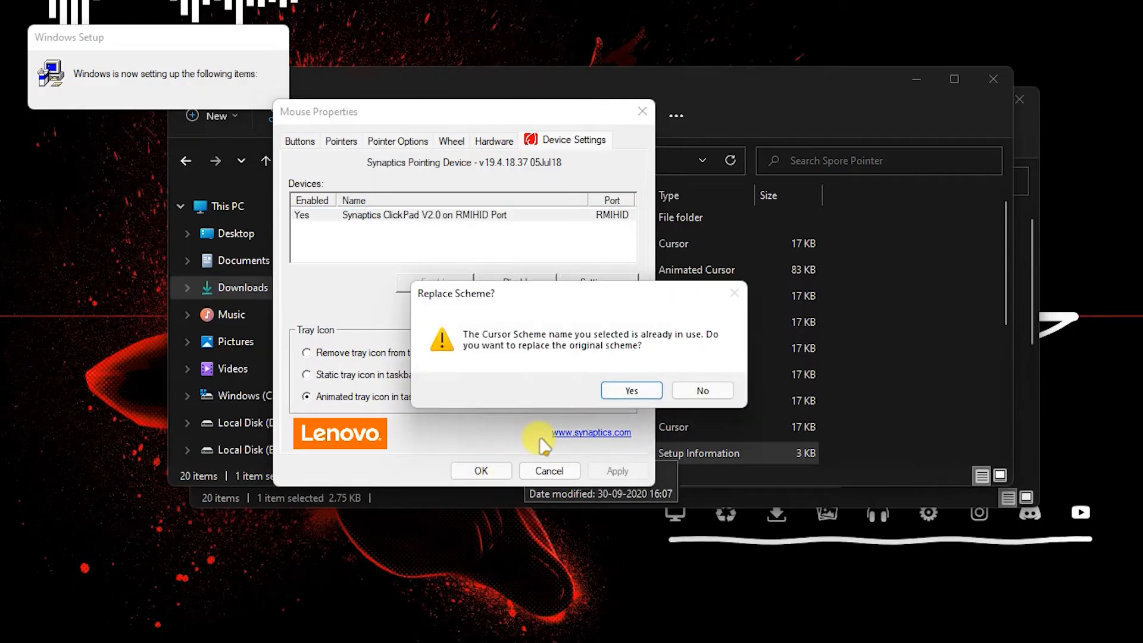
{"action": "left_click", "coordinate": [631, 390]}
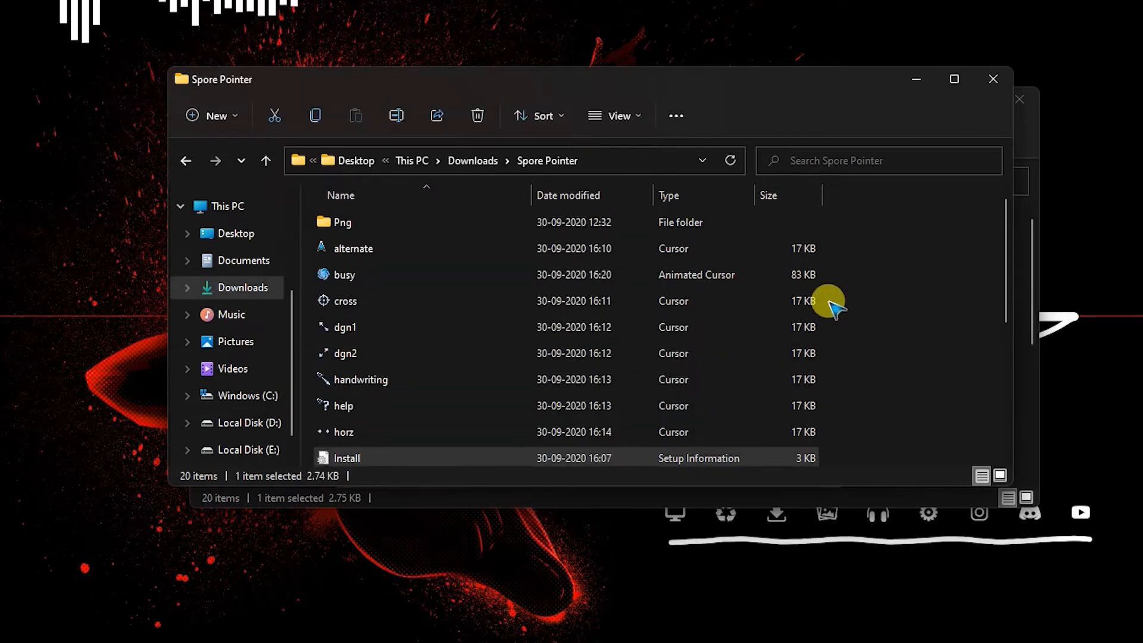
{"action": "mouse_move", "coordinate": [992, 79]}
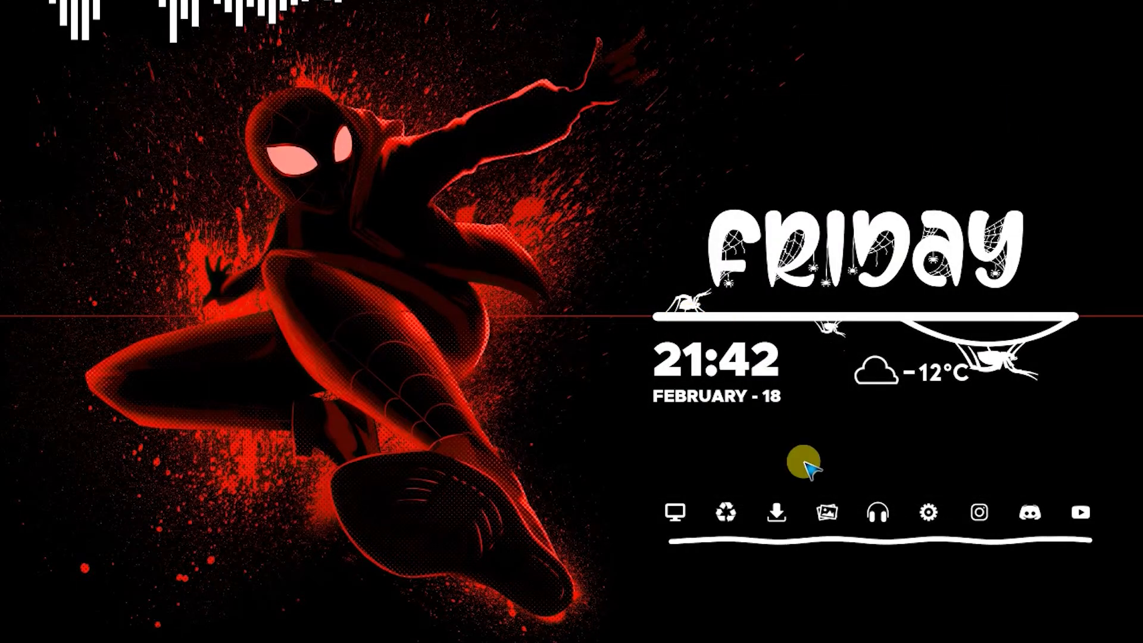
{"action": "mouse_move", "coordinate": [622, 240]}
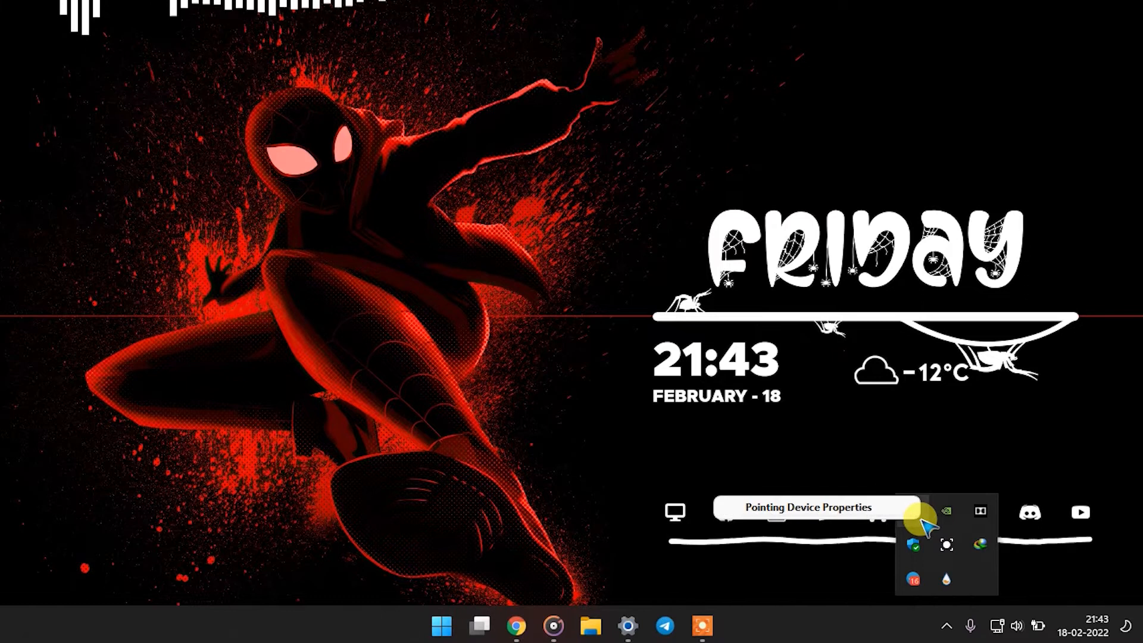
Go to Bluetooth & devices > Touchpad > More touchpad settings
{"action": "left_click", "coordinate": [912, 511]}
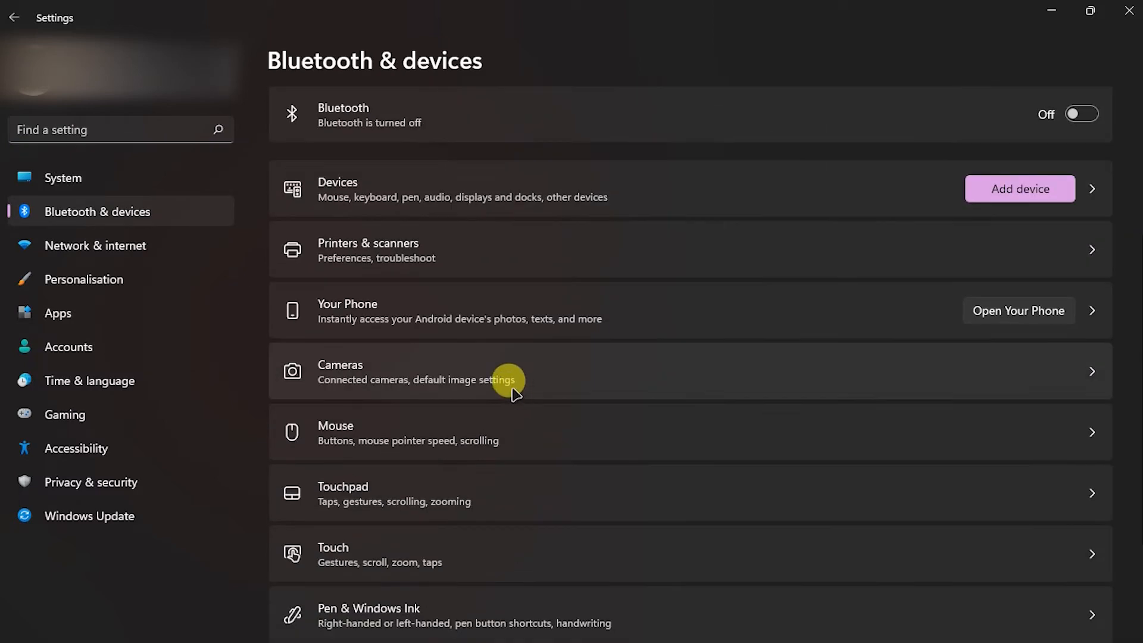
{"action": "left_click", "coordinate": [342, 493]}
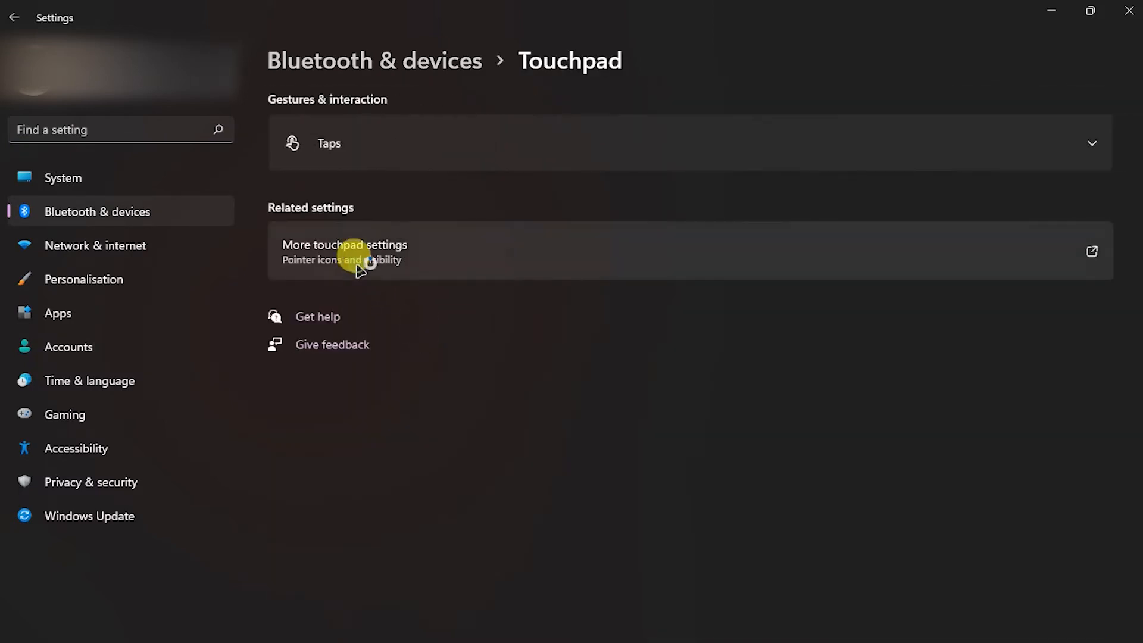
{"action": "left_click", "coordinate": [360, 259]}
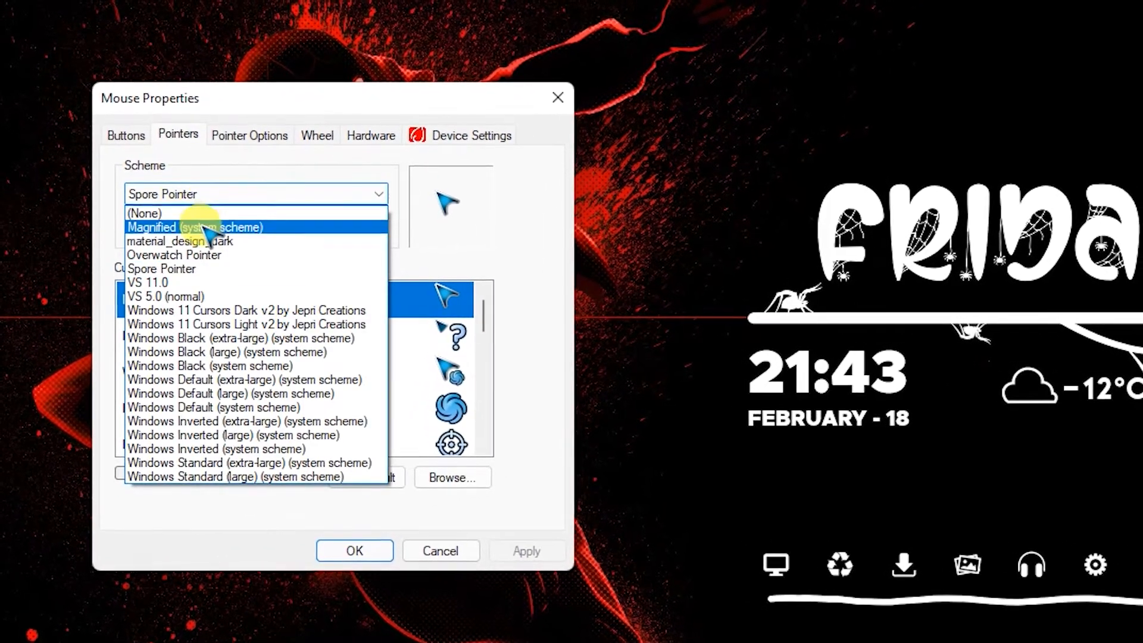
Apply the Overwatch Pointer scheme and confirm replacing the existing scheme
{"action": "left_click", "coordinate": [178, 241]}
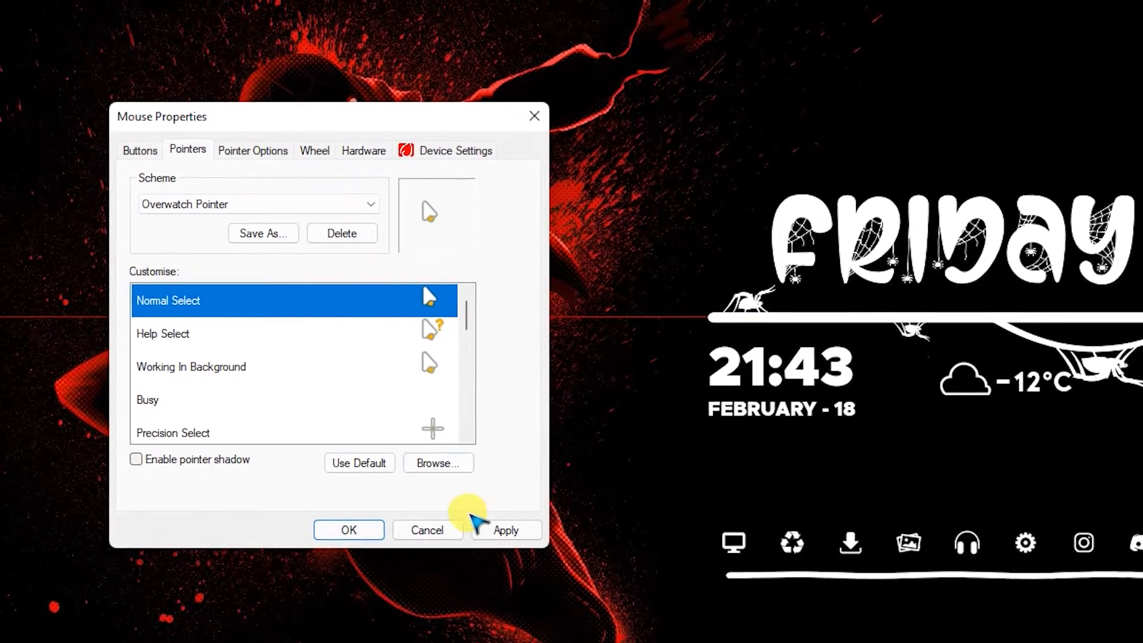
{"action": "left_click", "coordinate": [506, 530]}
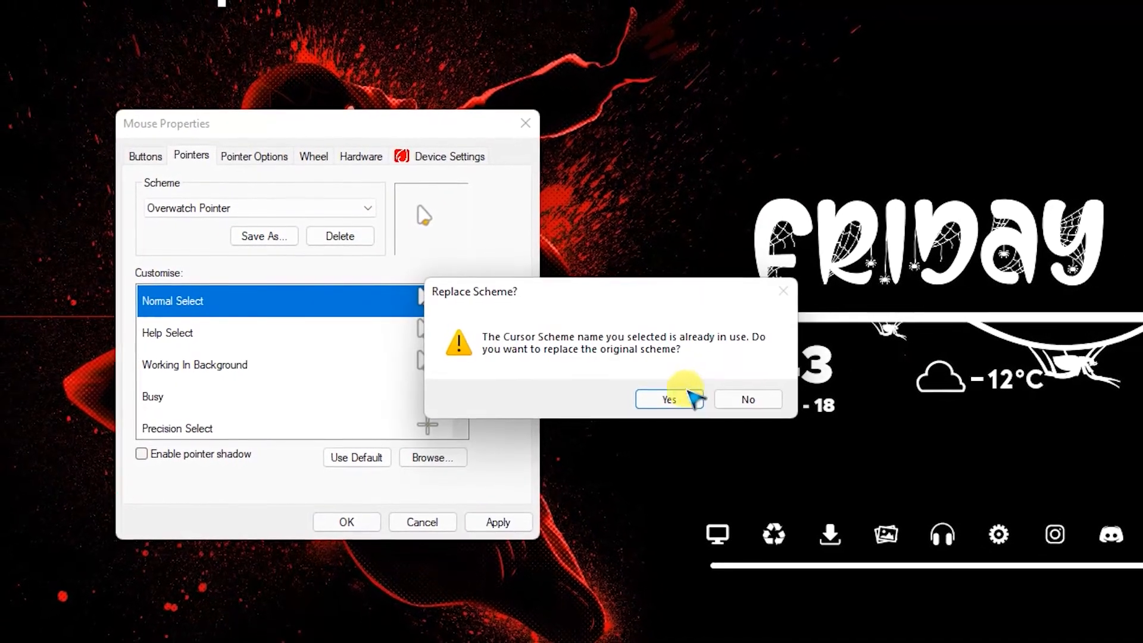
{"action": "left_click", "coordinate": [670, 398]}
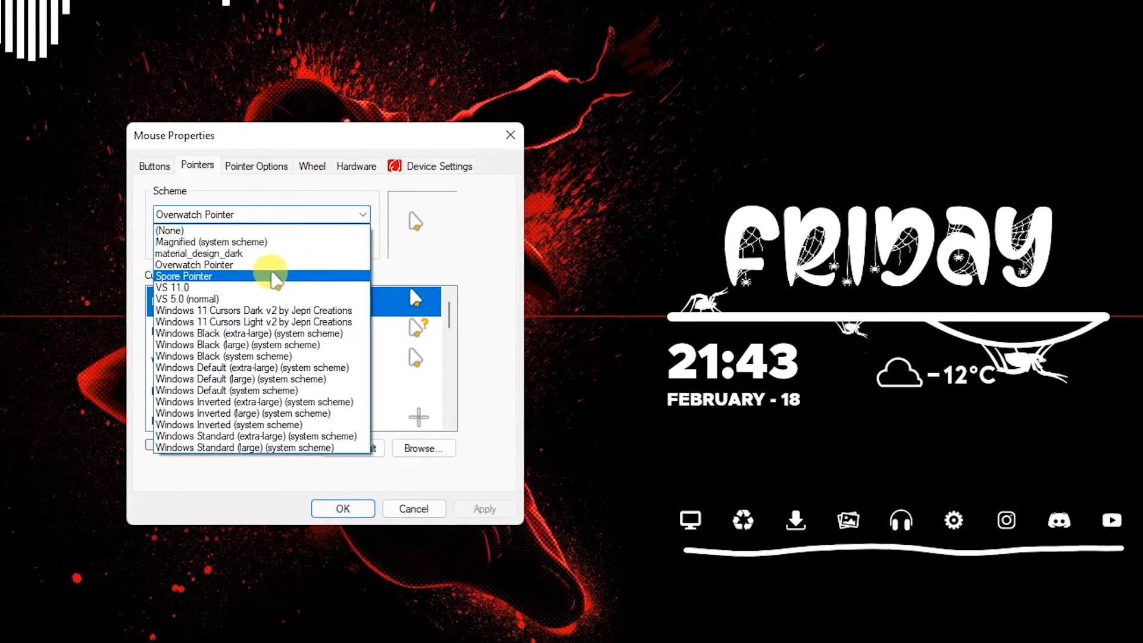
Try the Spore Pointer and VS 11.0 schemes, then reopen the pointer scheme settings
{"action": "left_click", "coordinate": [174, 287]}
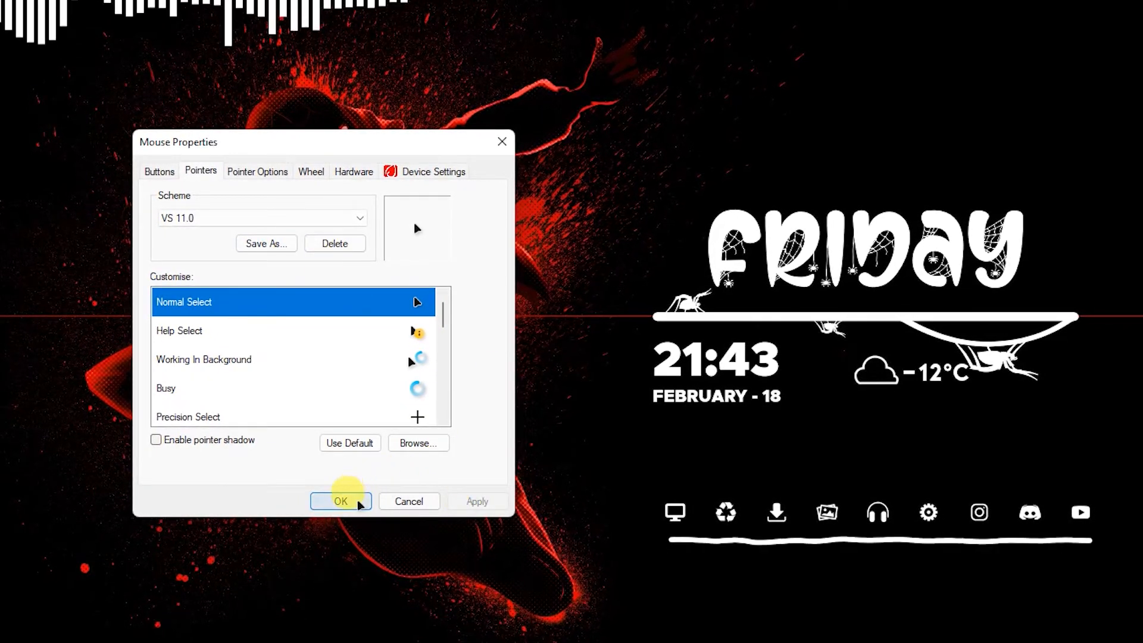
{"action": "left_click", "coordinate": [340, 501]}
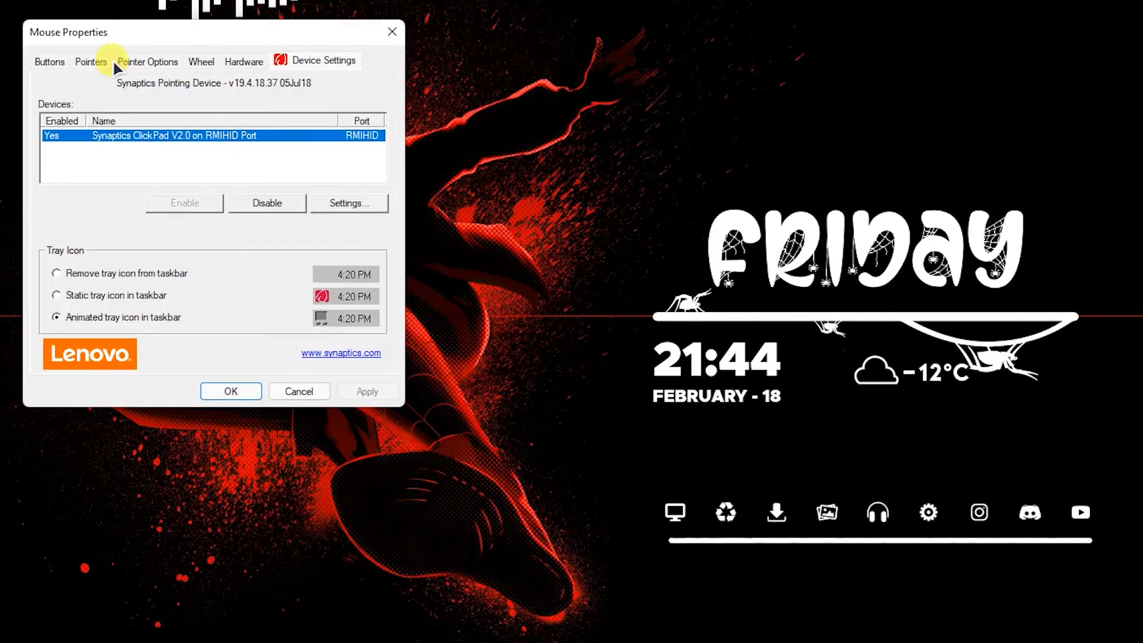
{"action": "left_click", "coordinate": [91, 61]}
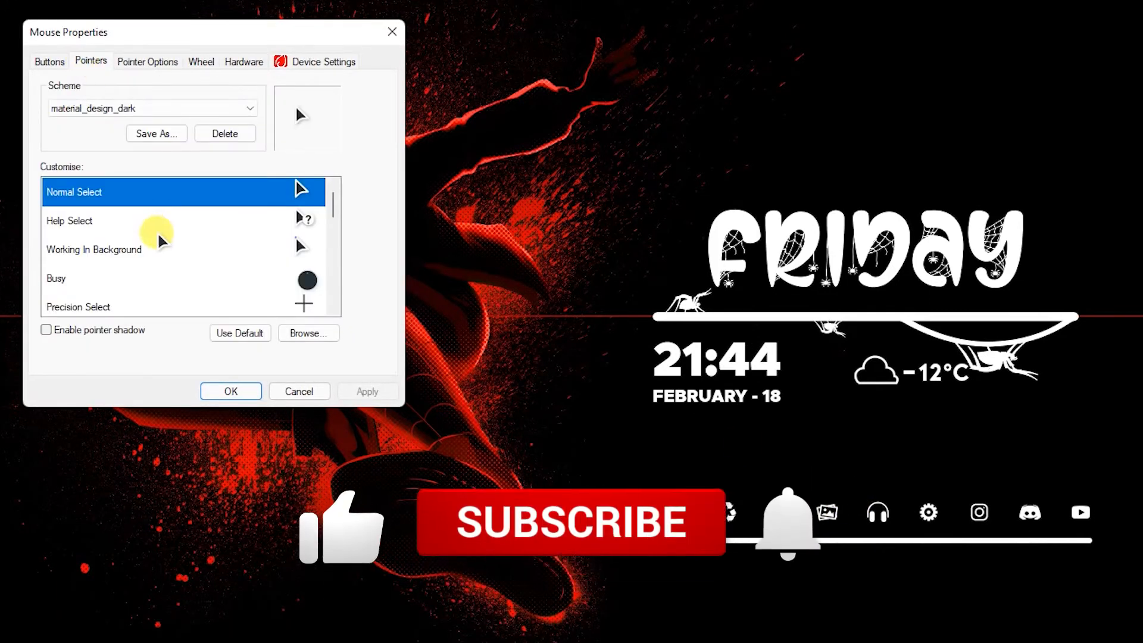